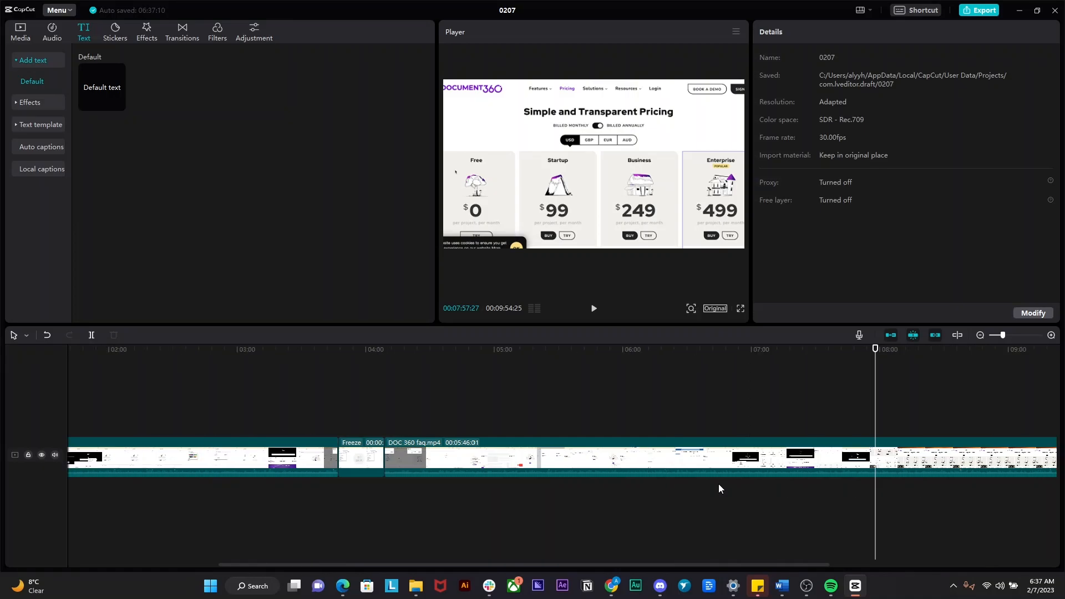
# Select the DOC 360 faq.mp4 clip to show its Video > Basic position, scale and rotation settings.
pyautogui.click(517, 349)
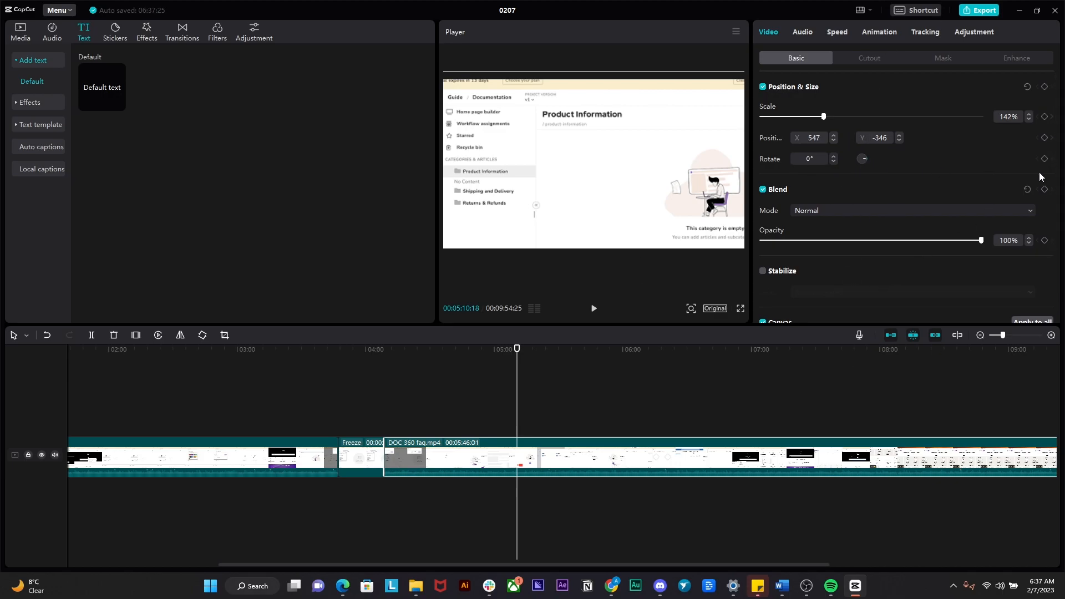
pyautogui.moveTo(1045, 159)
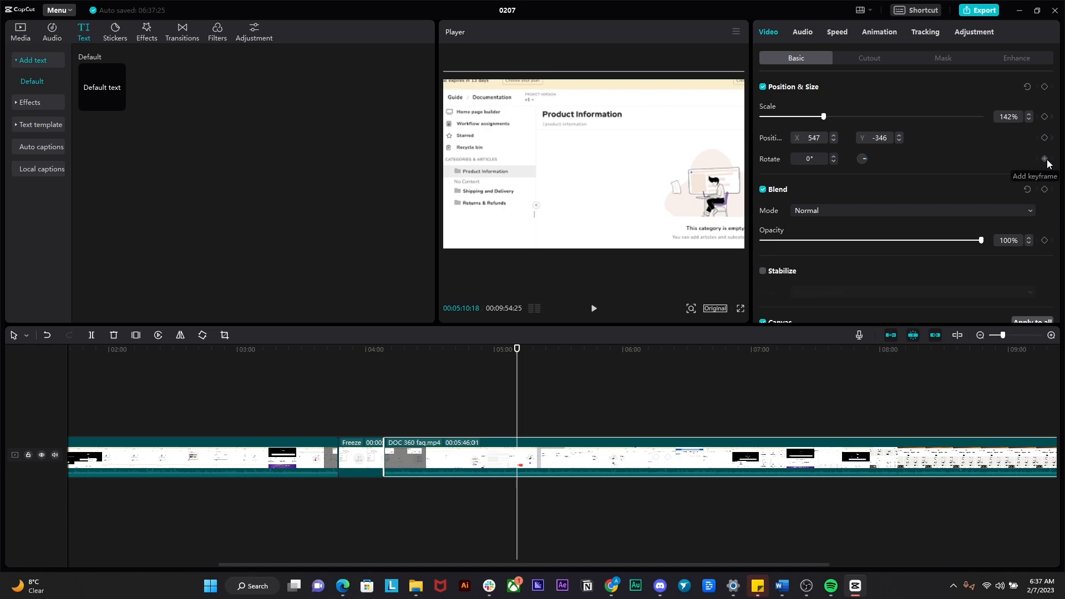
# Add a 0° Rotate keyframe, then a later keyframe rotated to 357°.
pyautogui.click(1045, 158)
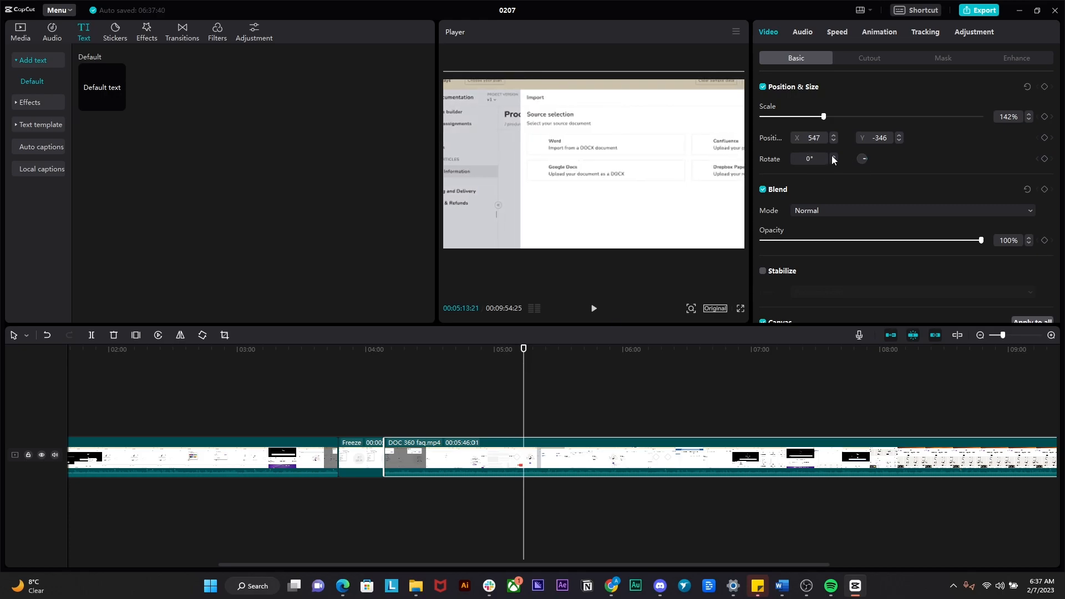
pyautogui.click(831, 157)
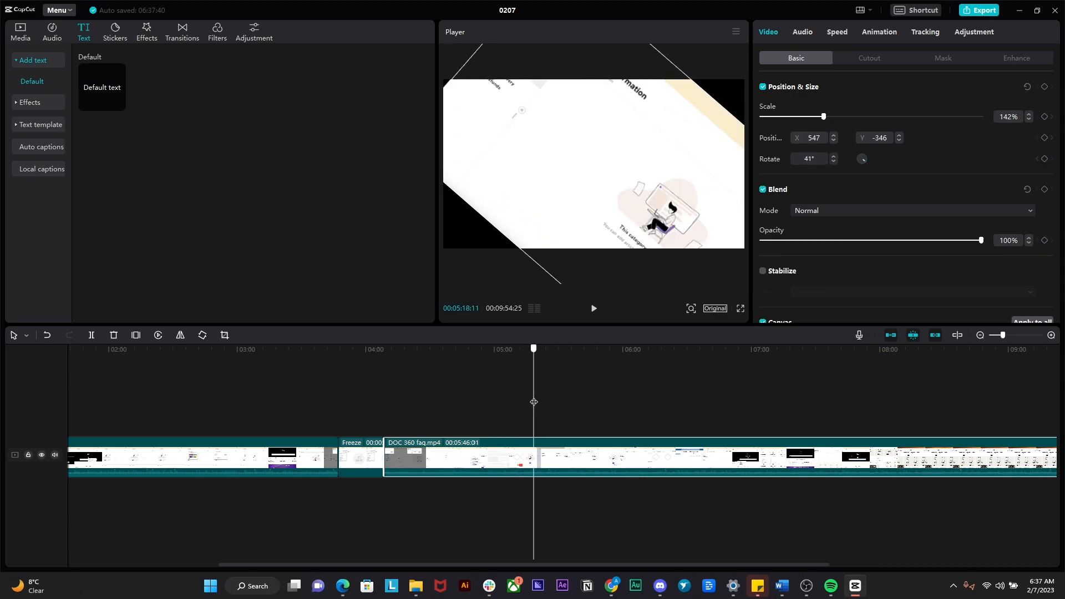
pyautogui.click(833, 157)
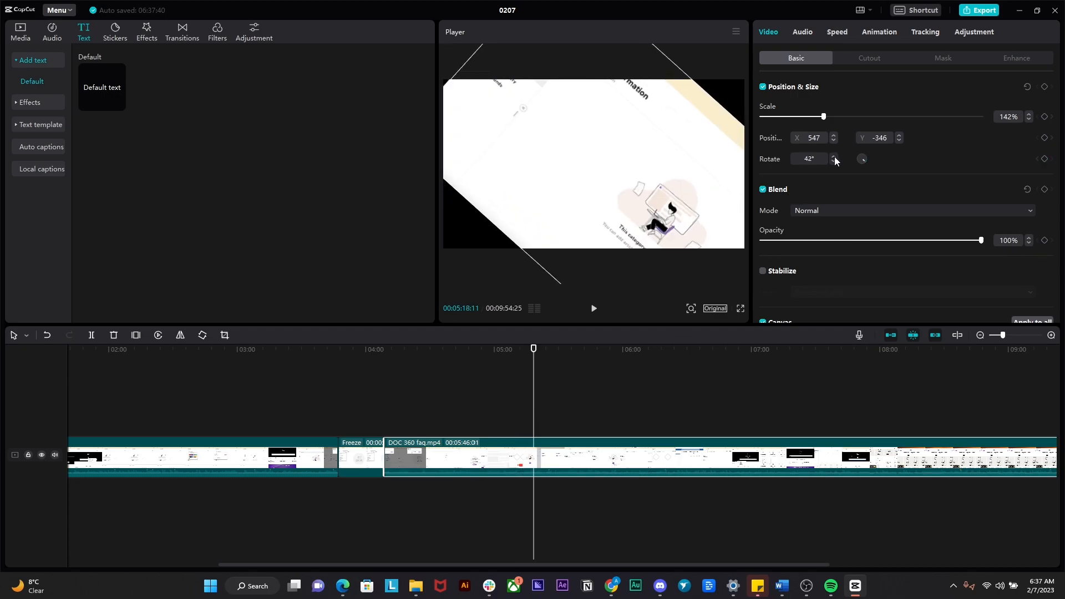
pyautogui.moveTo(863, 159); pyautogui.dragTo(873, 159)
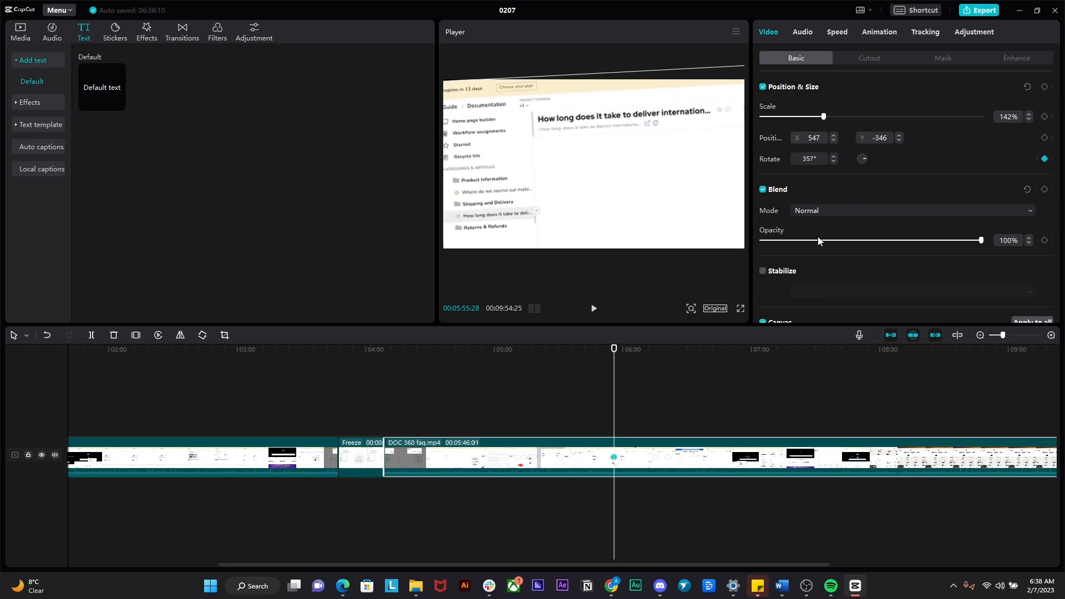
pyautogui.moveTo(622, 348)
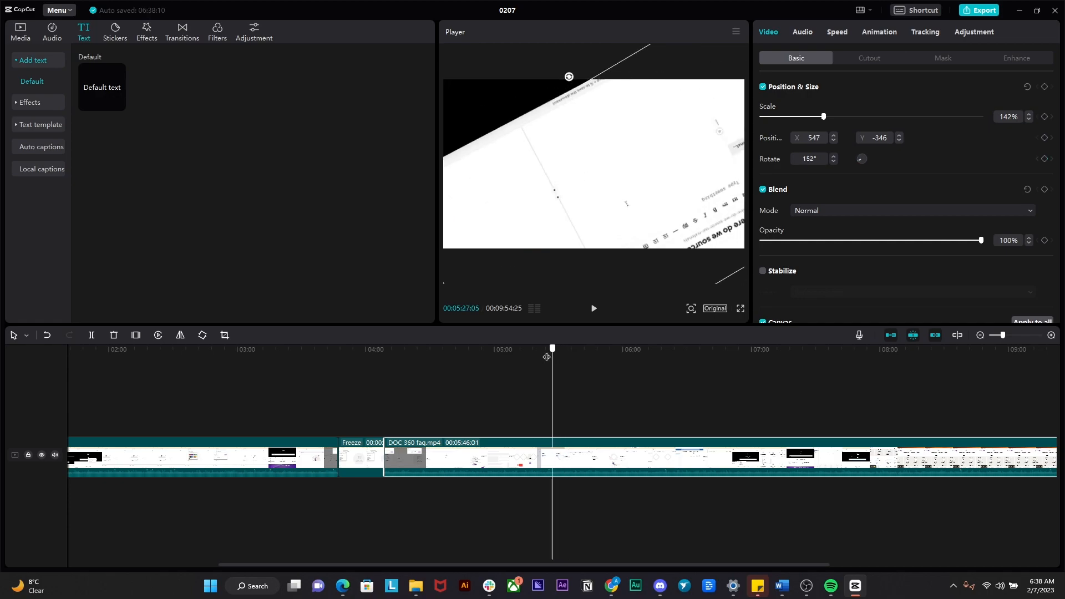
pyautogui.moveTo(552, 348); pyautogui.dragTo(527, 348)
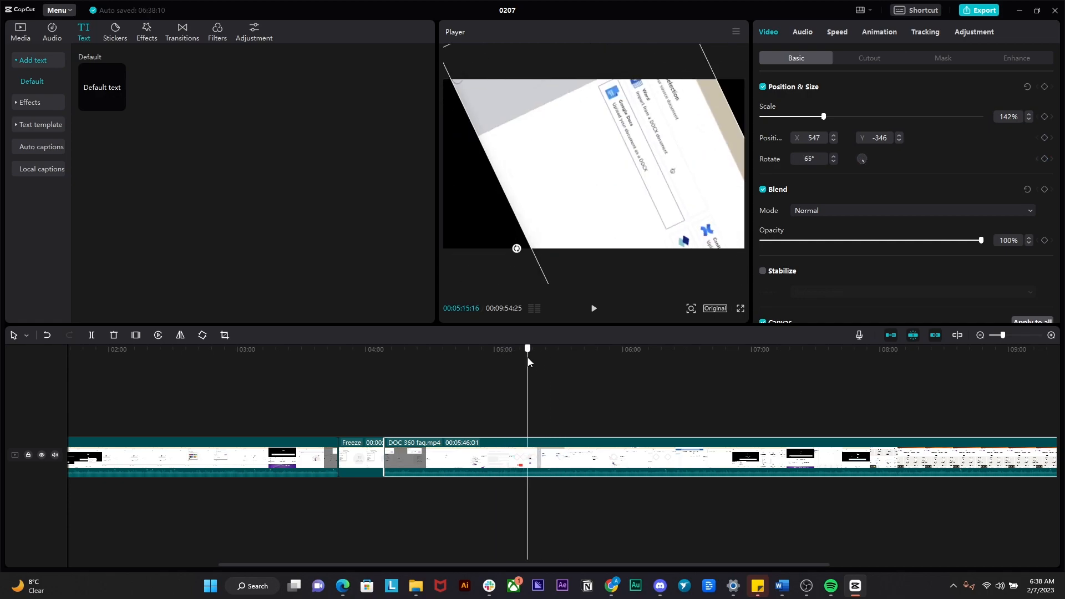